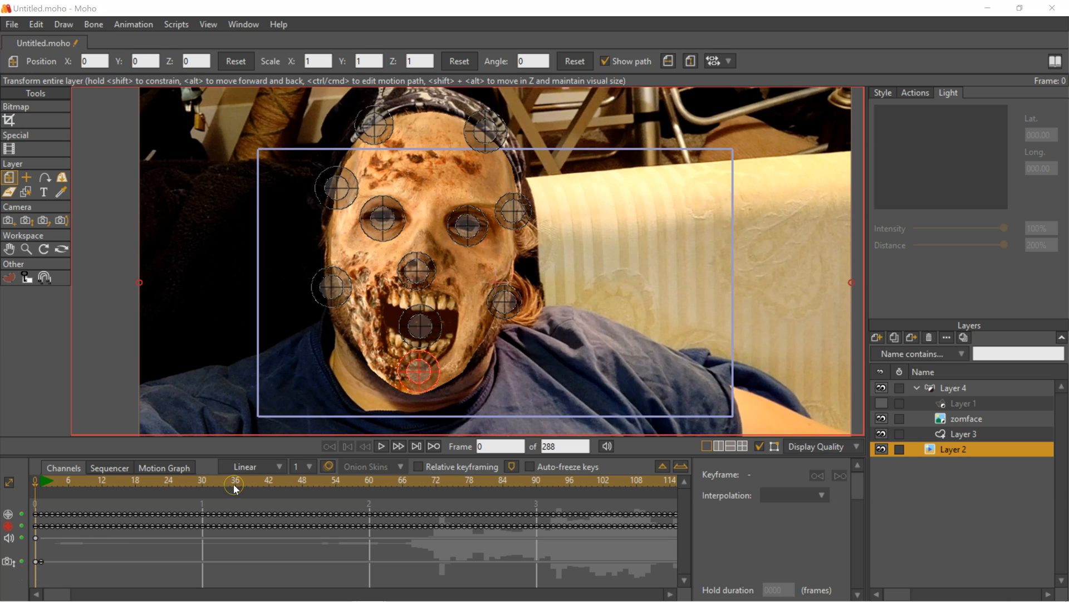
mouse_move(649, 453)
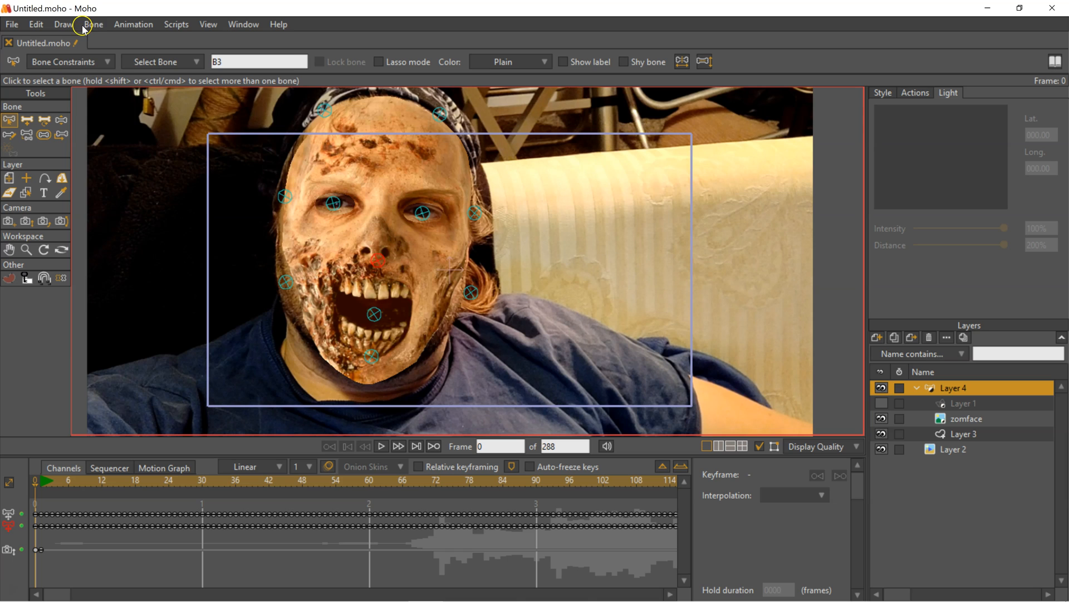
Track bone B3 to TrackPoint 1 of the Layer 2 video via Bone > Track Bone To Video
left_click(94, 24)
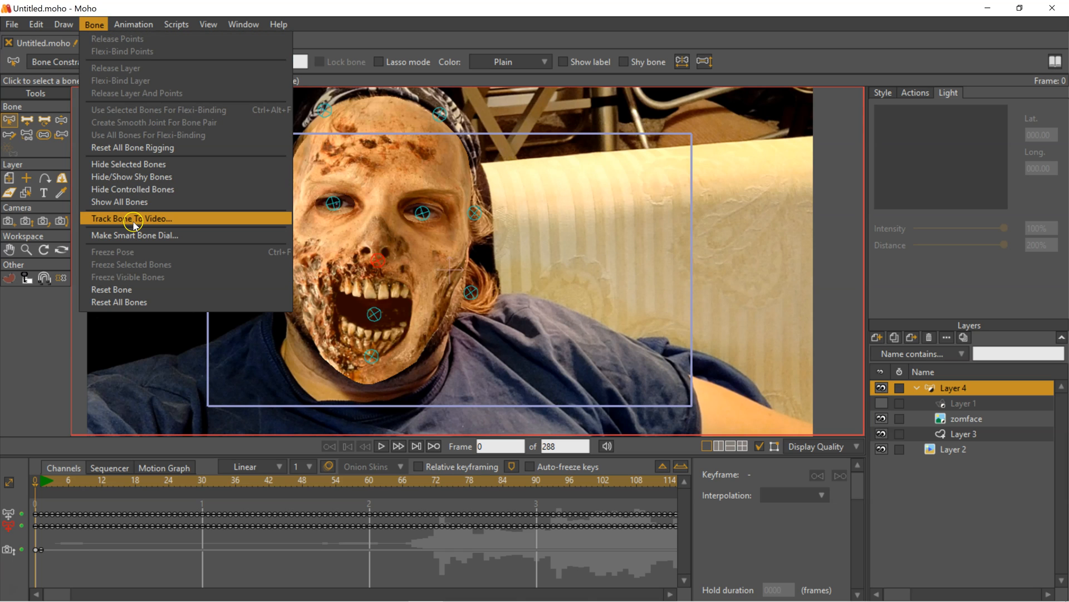
mouse_move(139, 224)
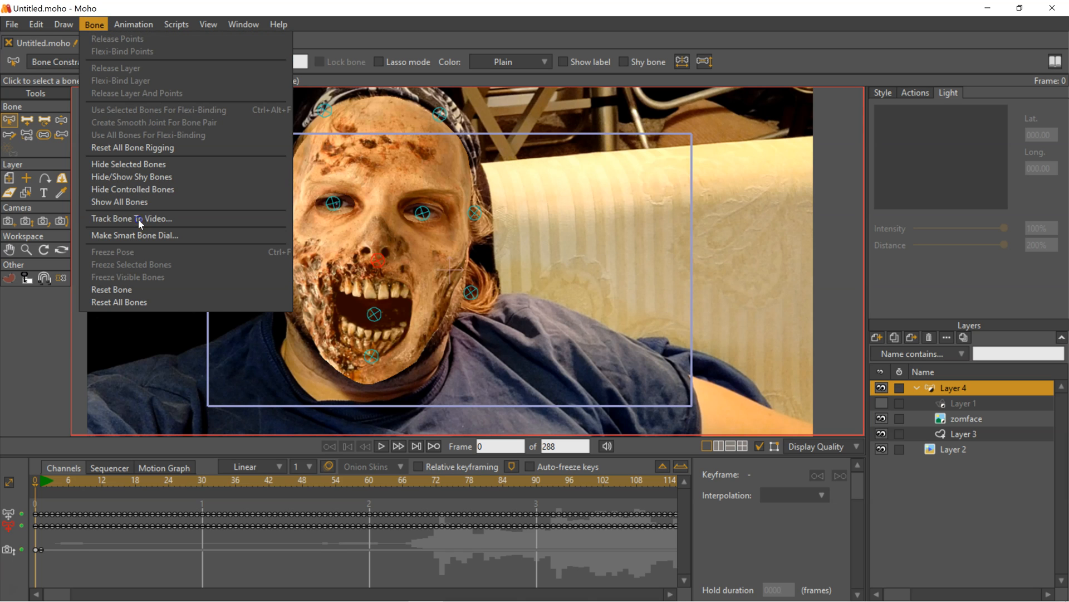
left_click(131, 218)
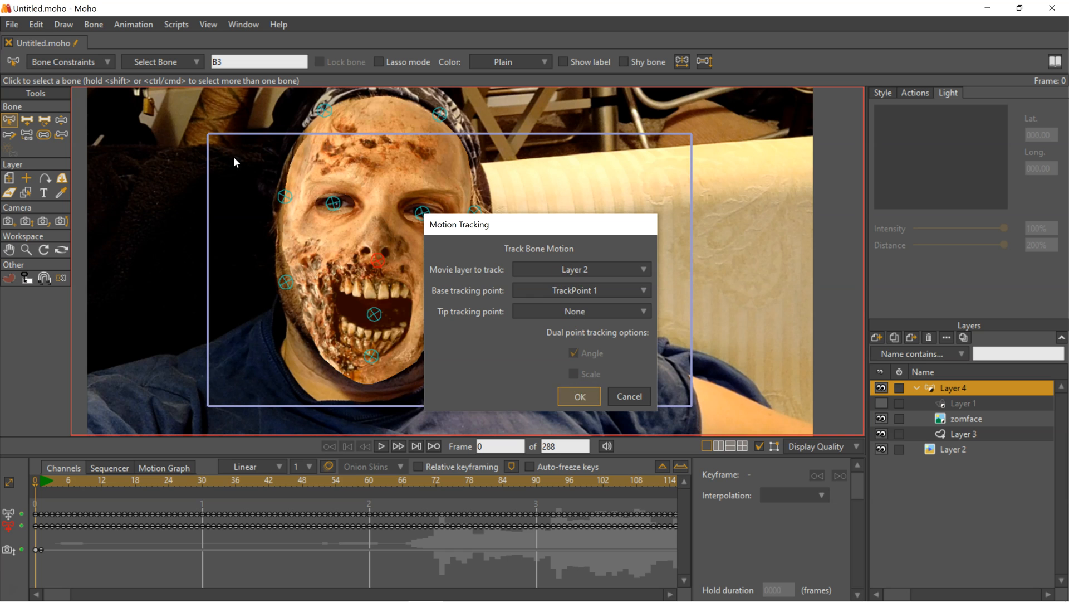
left_click(578, 395)
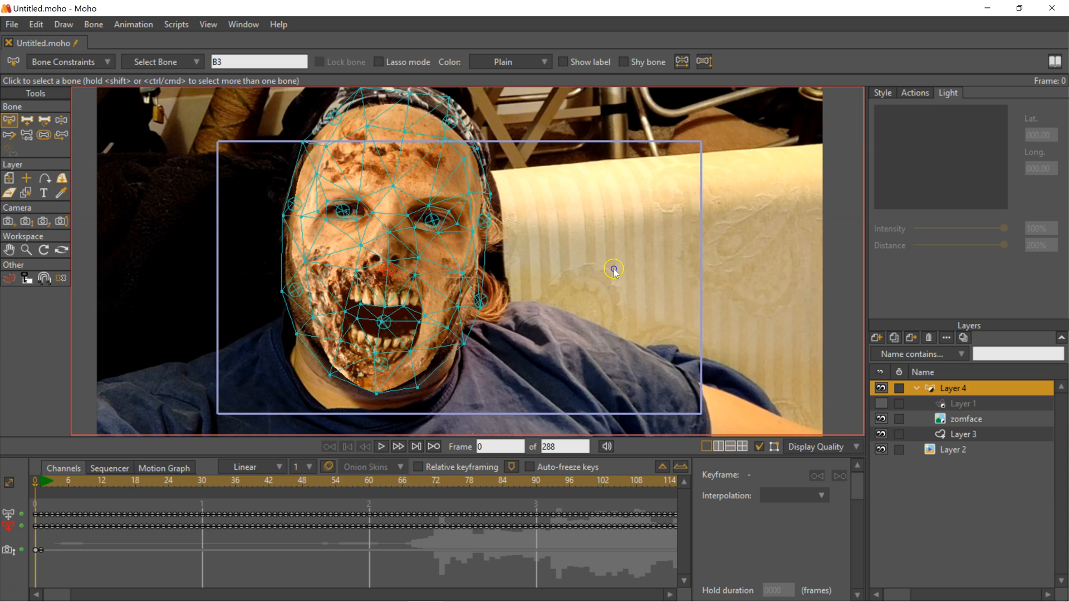
Select the forehead bone in the Layer 4 rig and set its strength to about 1.5083
left_click(964, 403)
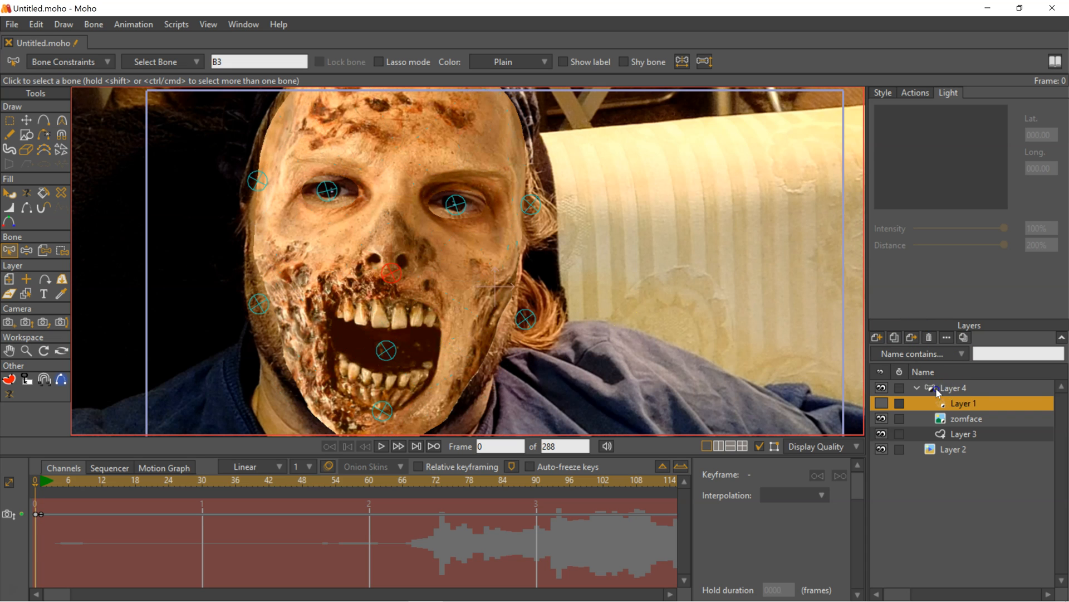
left_click(955, 388)
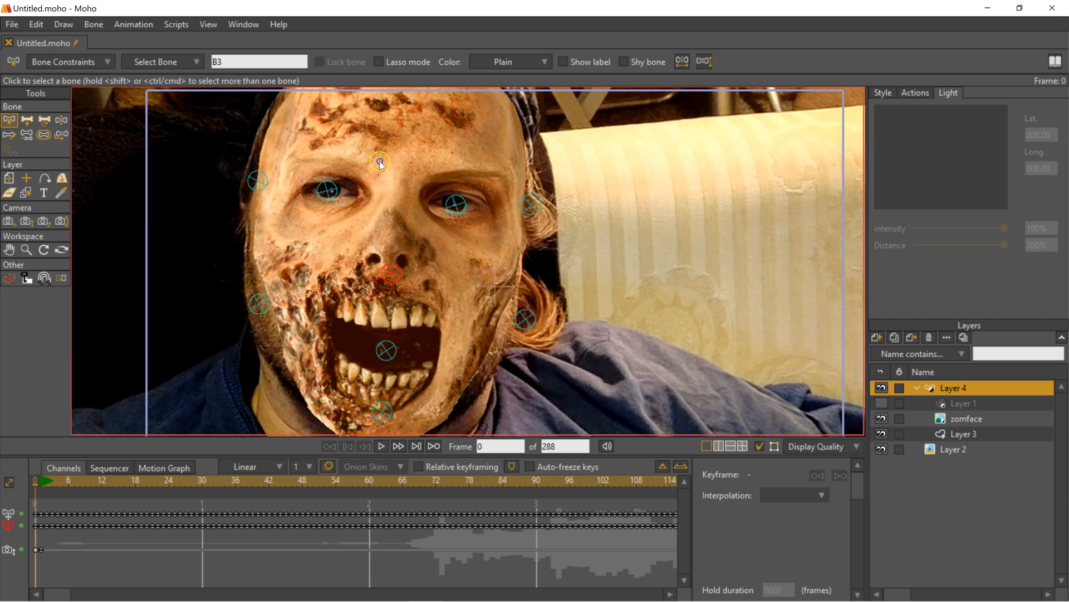
left_click(965, 403)
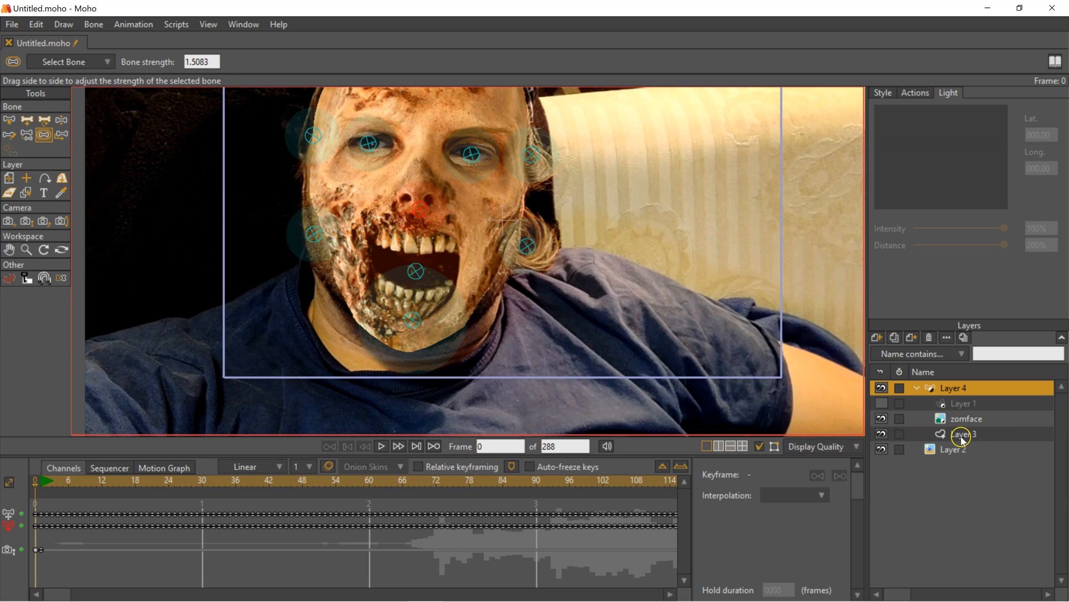
Select the Layer 3 mask, dismiss the missing-resource warning, and ready its white shape for a Soft Edge fill
left_click(961, 433)
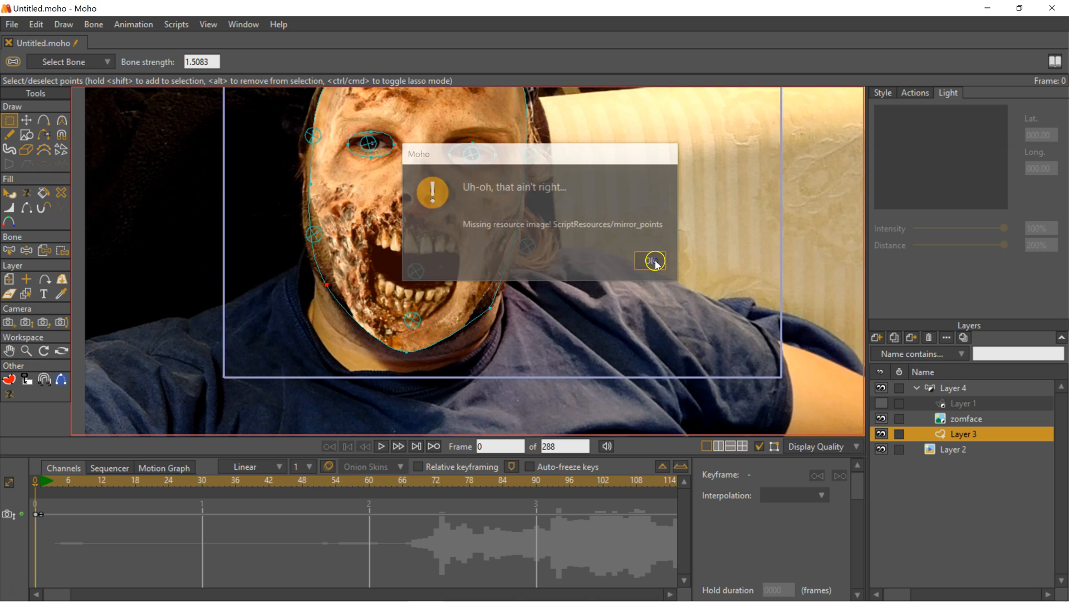
left_click(649, 261)
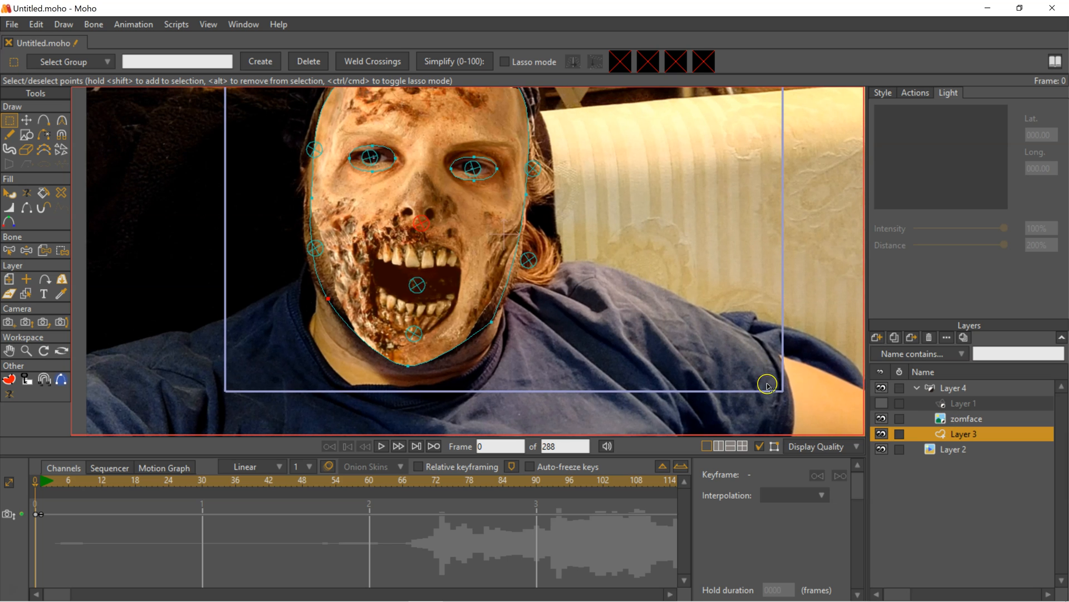
left_click(817, 446)
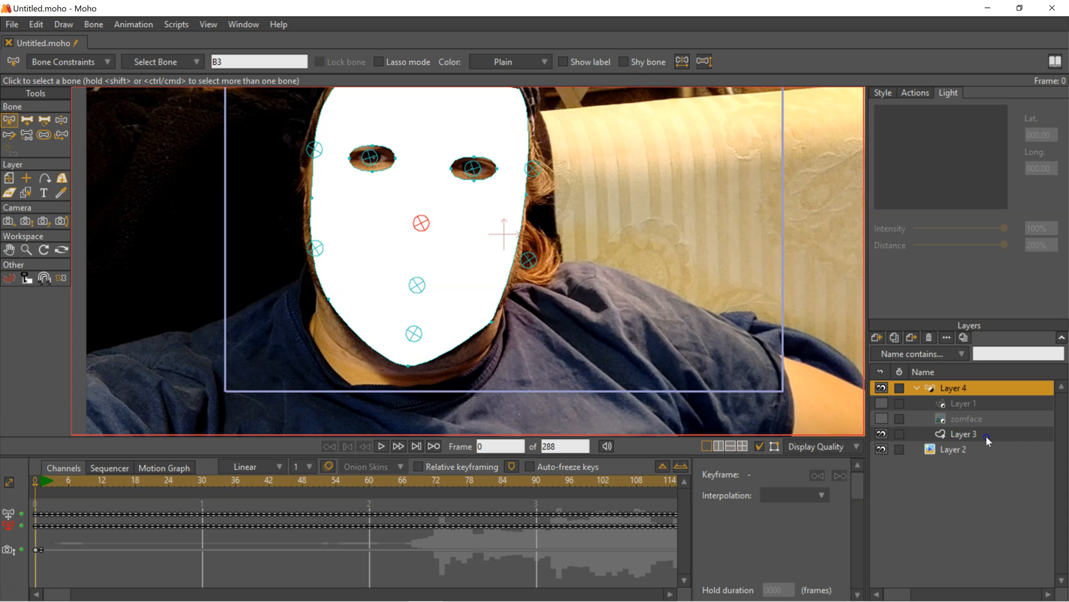
left_click(961, 433)
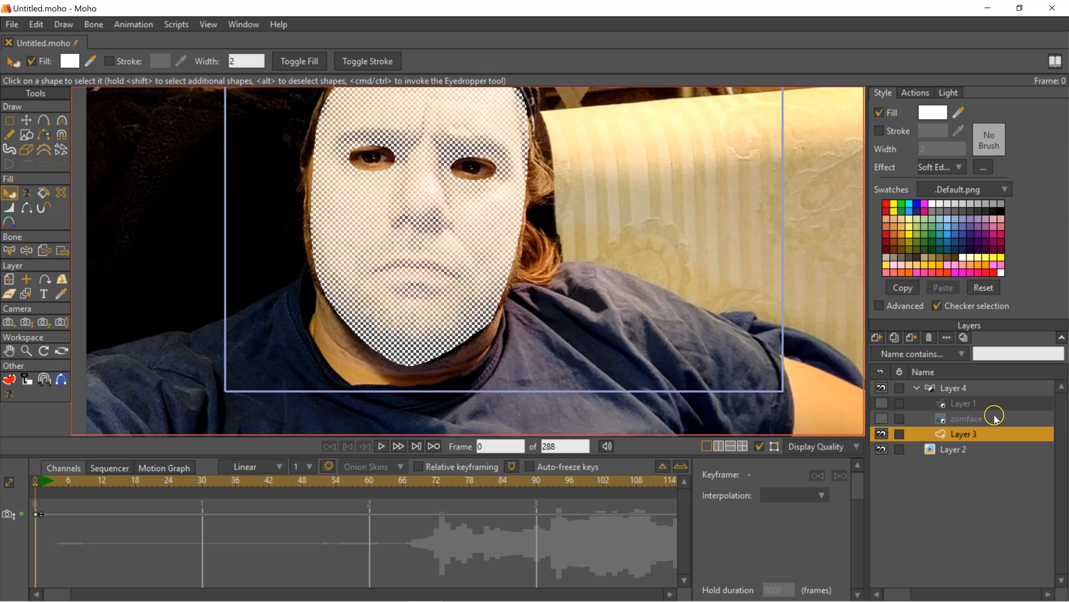
left_click(965, 418)
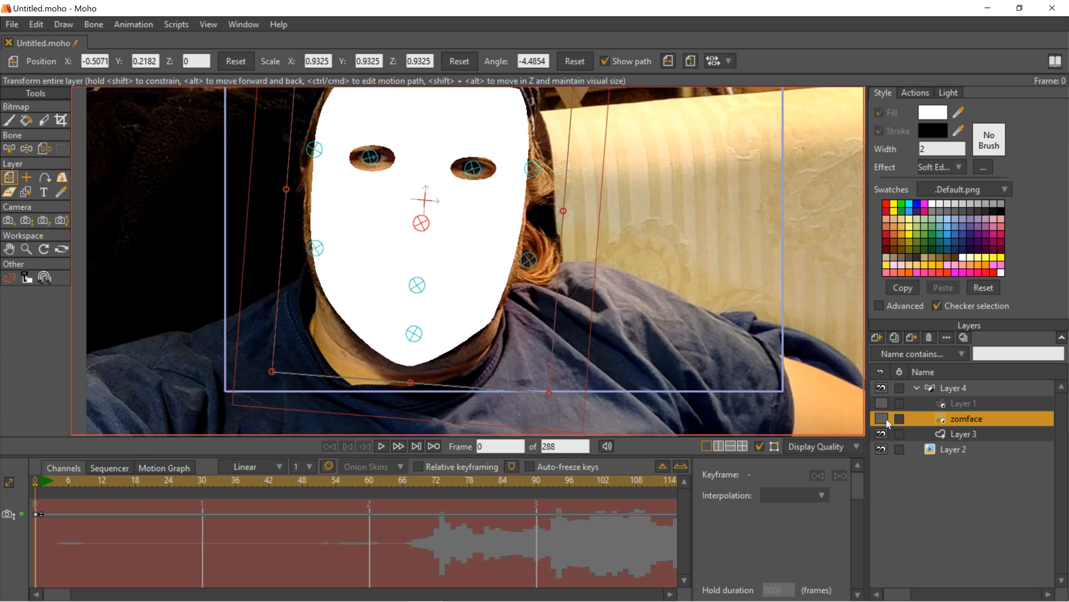
left_click(880, 403)
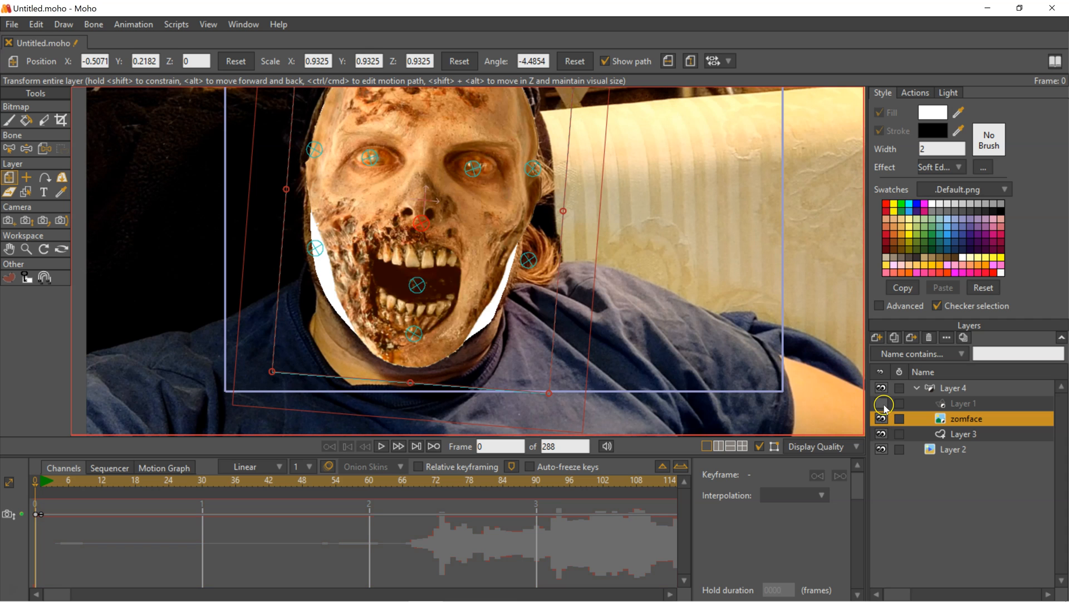
left_click(882, 418)
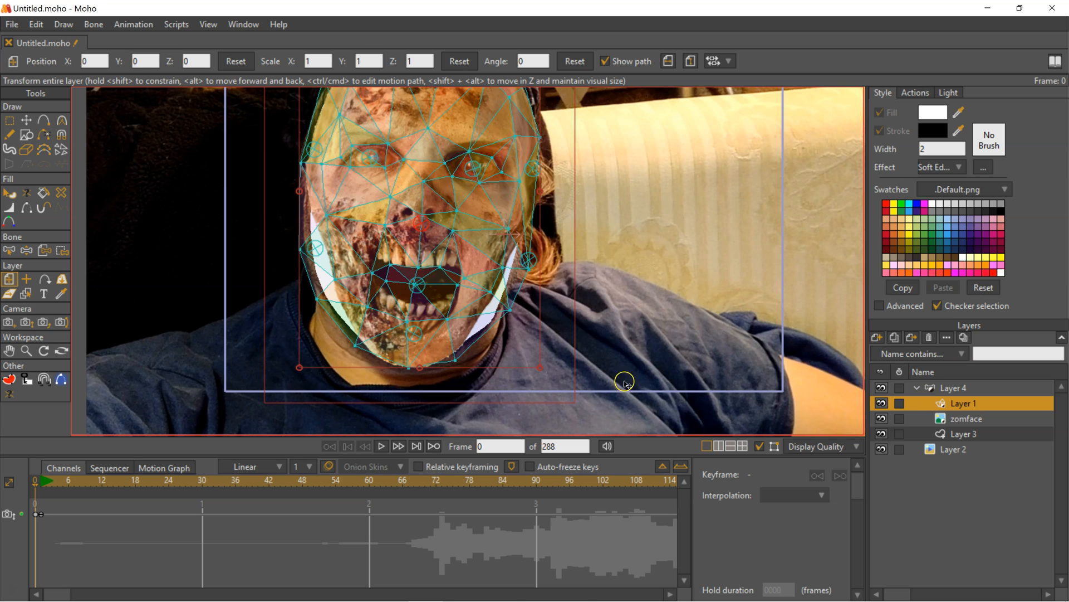
mouse_move(648, 384)
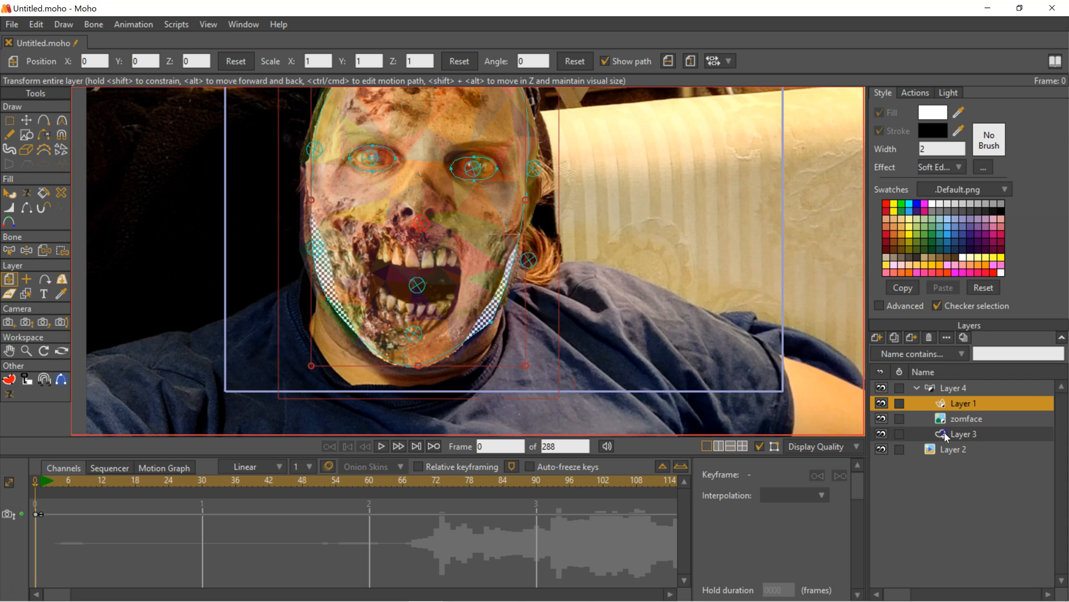
left_click(962, 433)
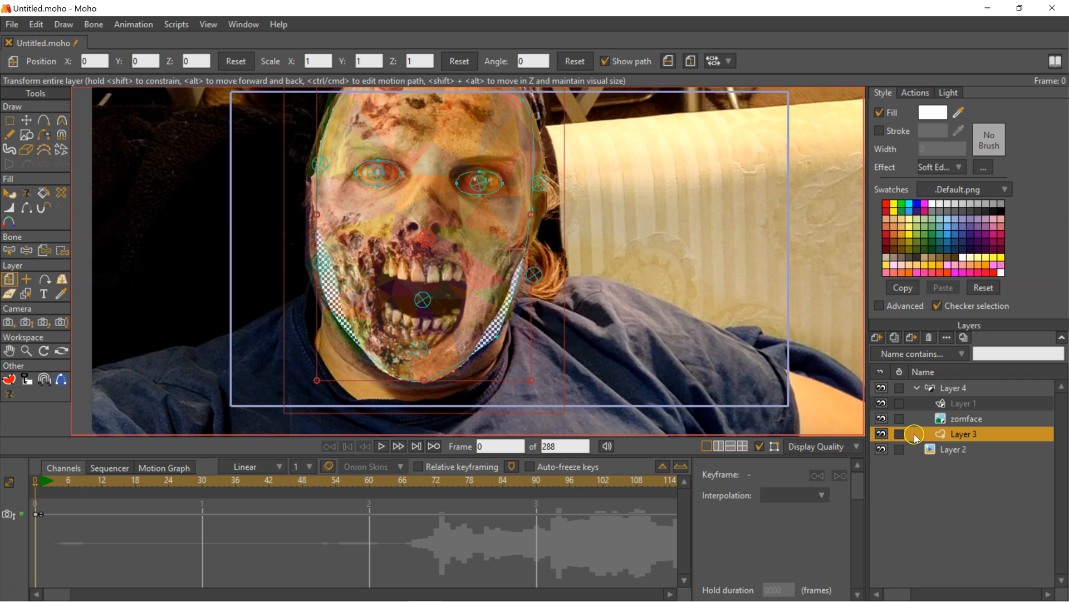
left_click(880, 403)
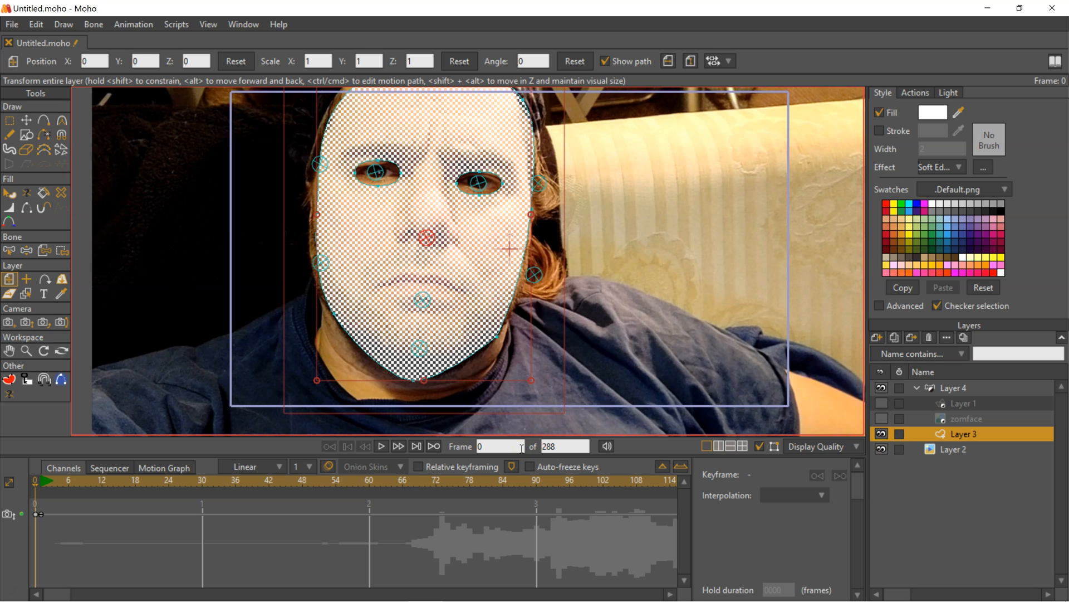
mouse_move(695, 356)
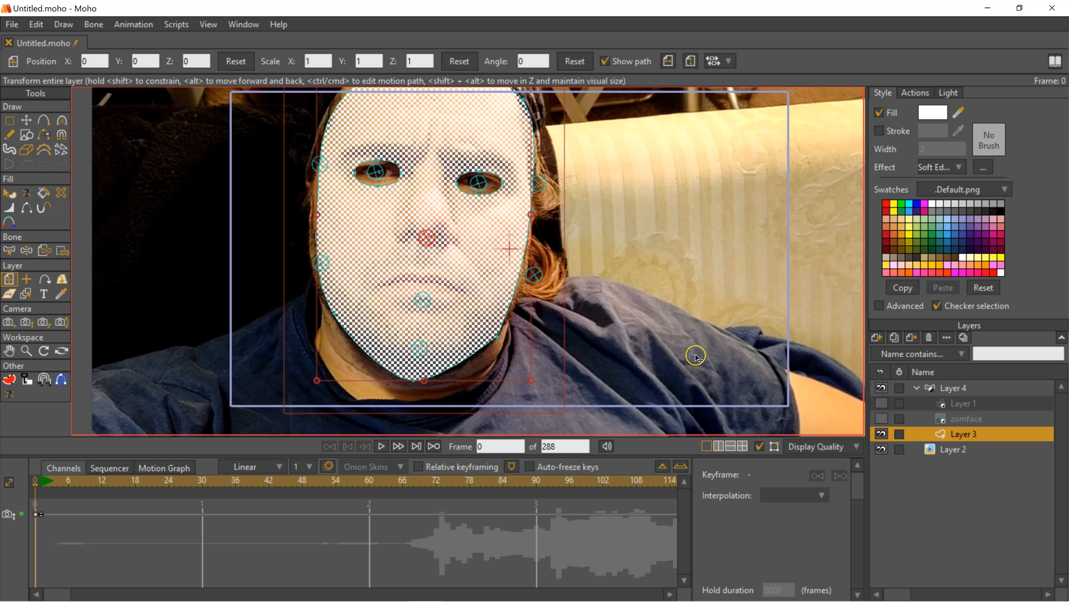